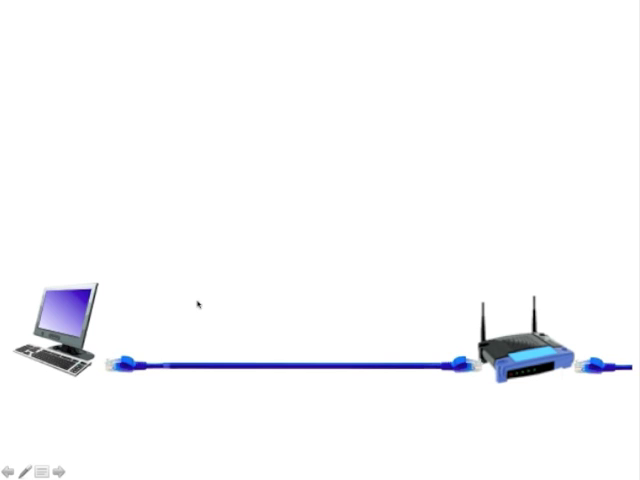
mouse_move(253, 337)
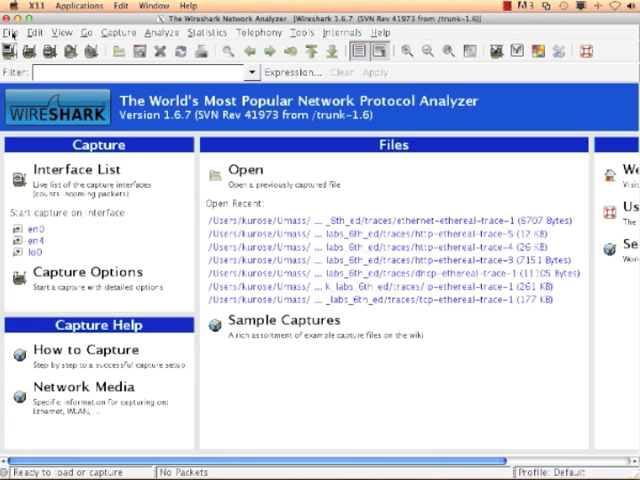
Glance at the File menu, dismiss it, and display the Capture menu commands.
left_click(12, 32)
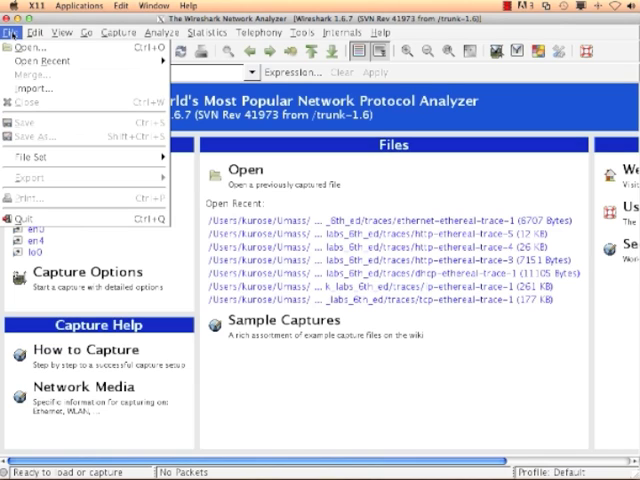
left_click(35, 33)
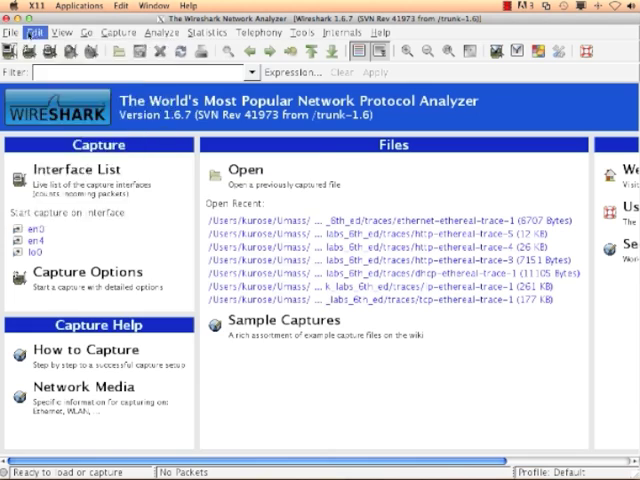
left_click(117, 33)
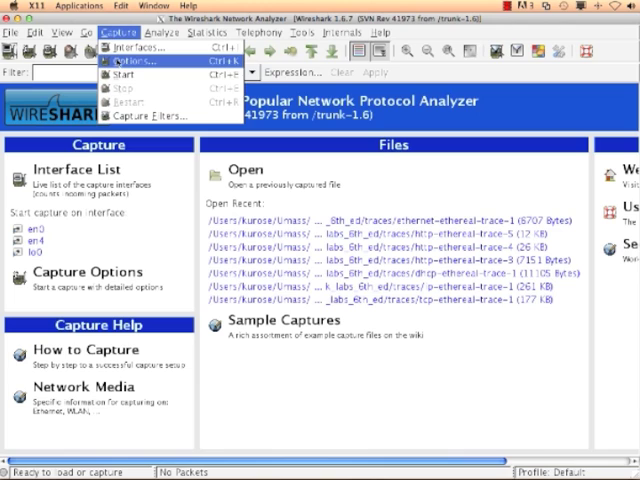
mouse_move(128, 74)
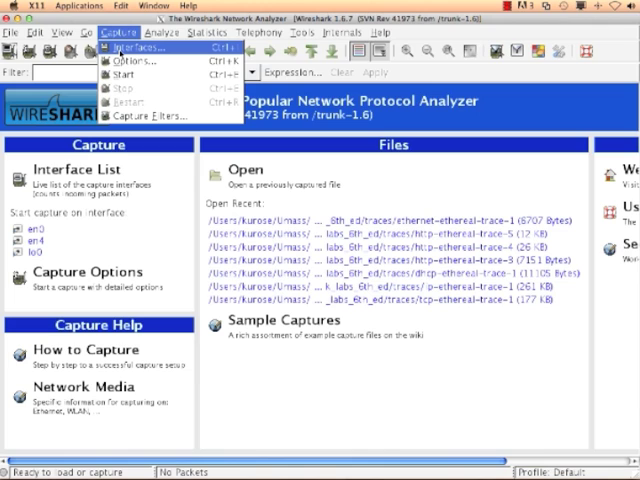
Open Capture > Interfaces to list en0, en4 and lo0 with addresses and packet counts.
left_click(137, 47)
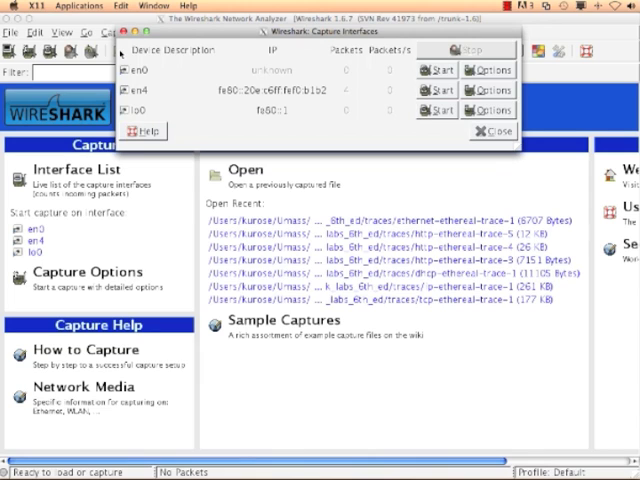
mouse_move(323, 124)
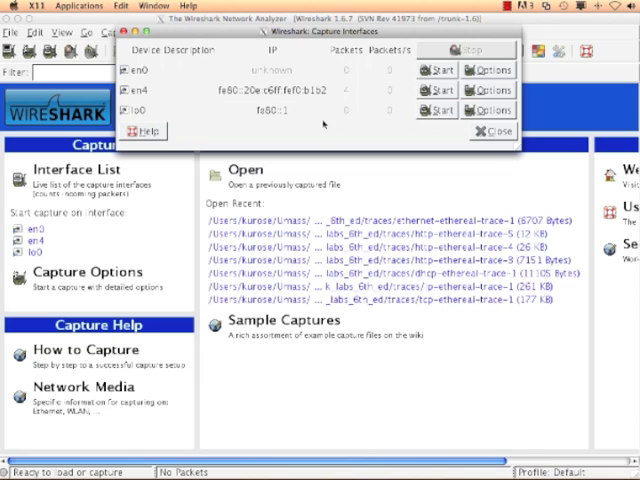
mouse_move(436, 135)
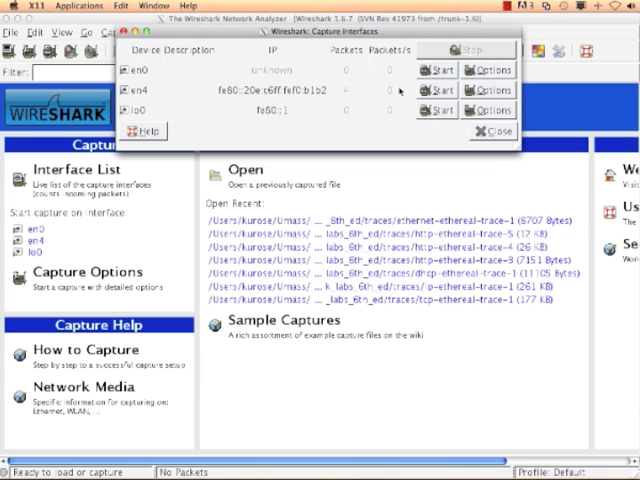
mouse_move(436, 91)
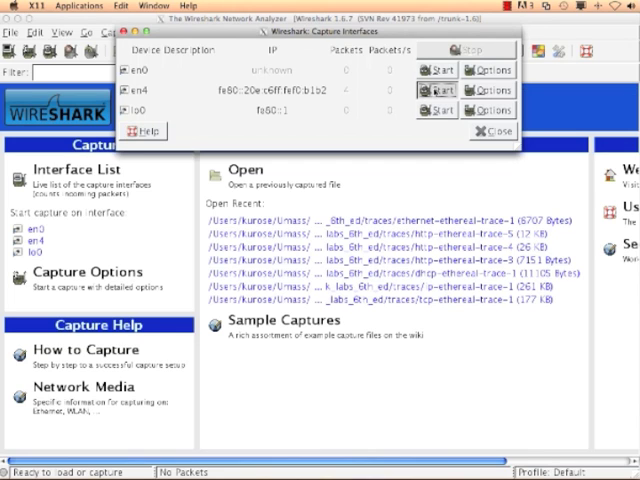
left_click(435, 90)
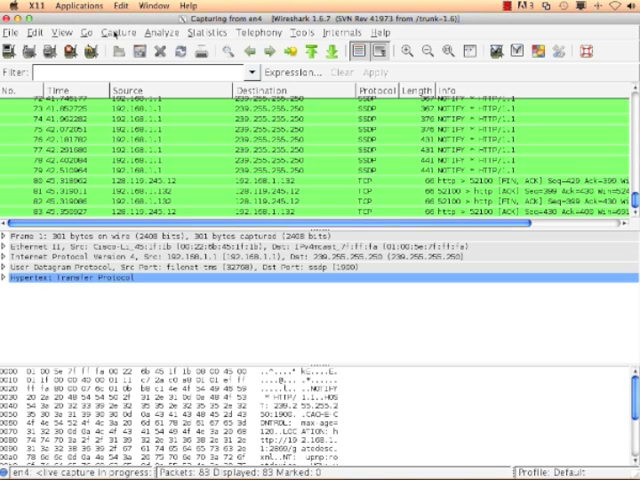
Stop the live en4 capture from the Capture menu at 84 packets.
left_click(120, 33)
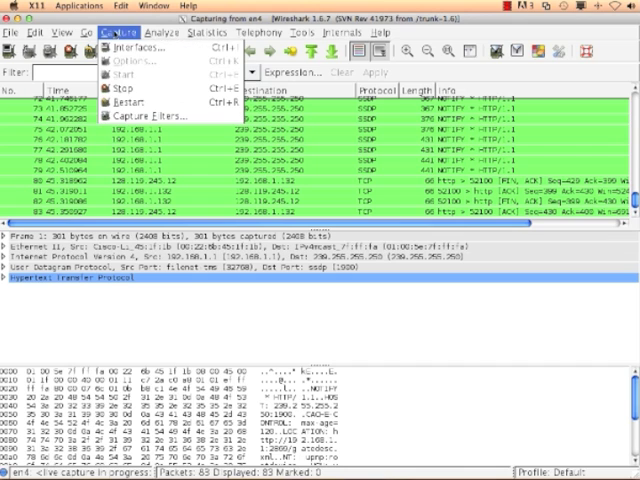
left_click(134, 46)
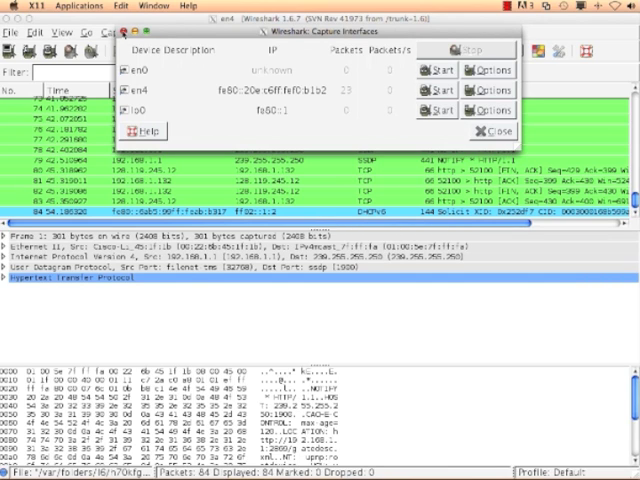
Close the Capture Interfaces dialog to reveal the 84 captured en4 packets.
left_click(497, 131)
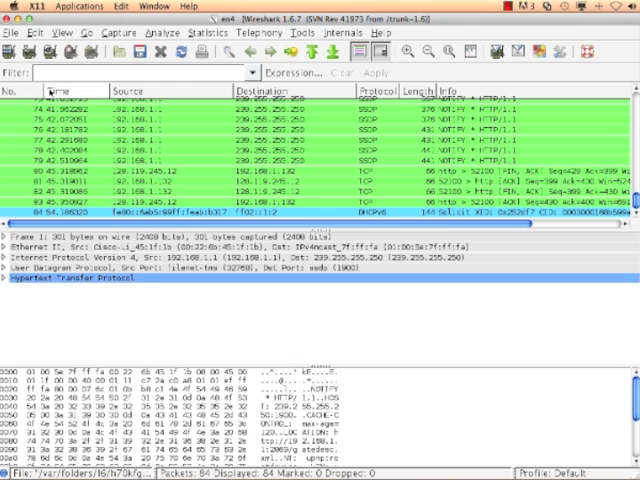
mouse_move(60, 98)
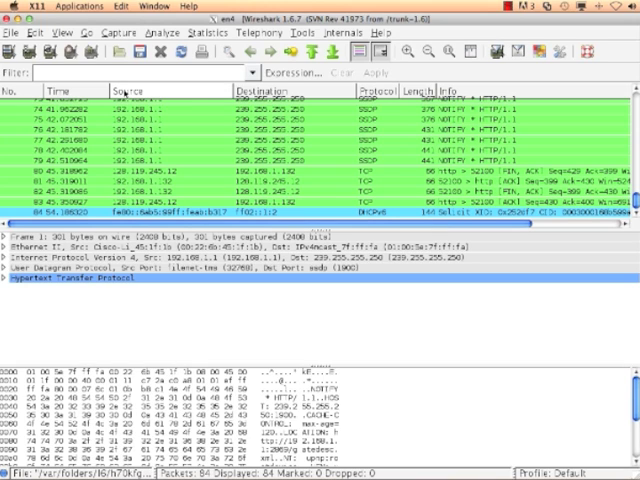
mouse_move(125, 92)
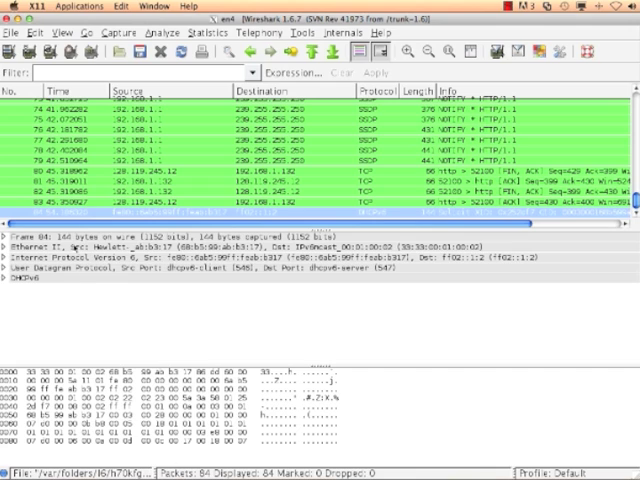
mouse_move(76, 349)
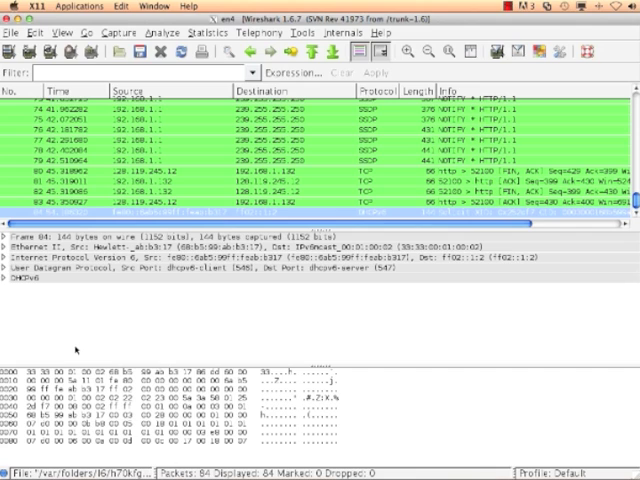
mouse_move(73, 349)
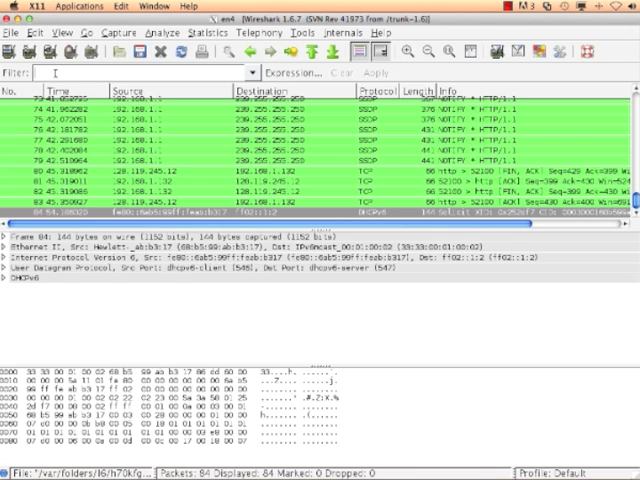
Apply the display filter 'http' to show 52 of the 84 packets.
type("http")
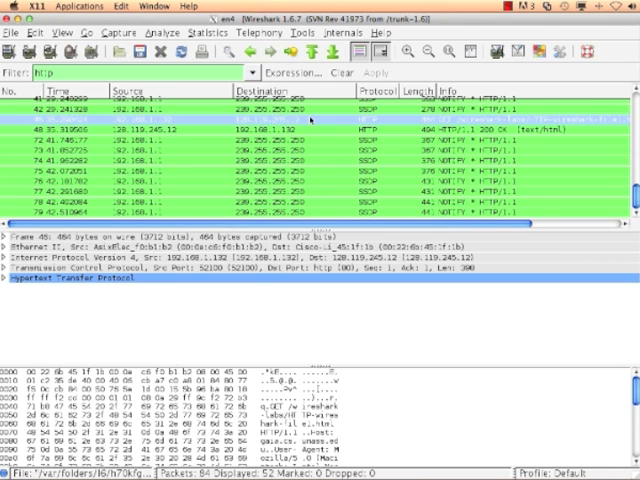
mouse_move(400, 128)
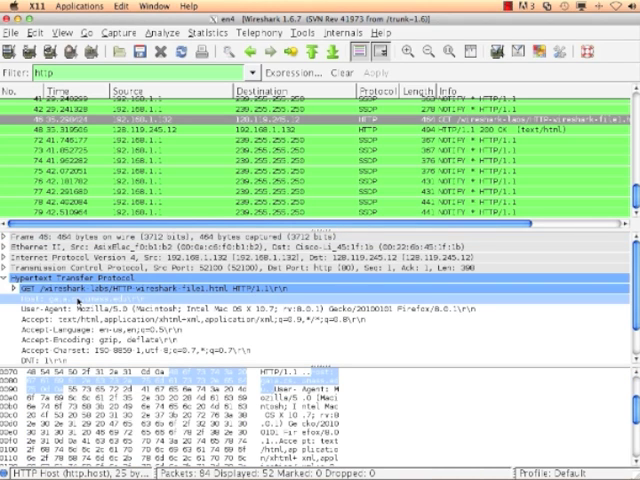
mouse_move(74, 300)
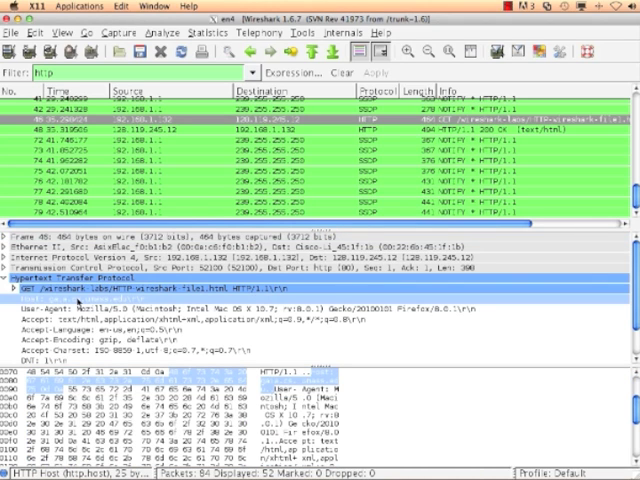
mouse_move(52, 307)
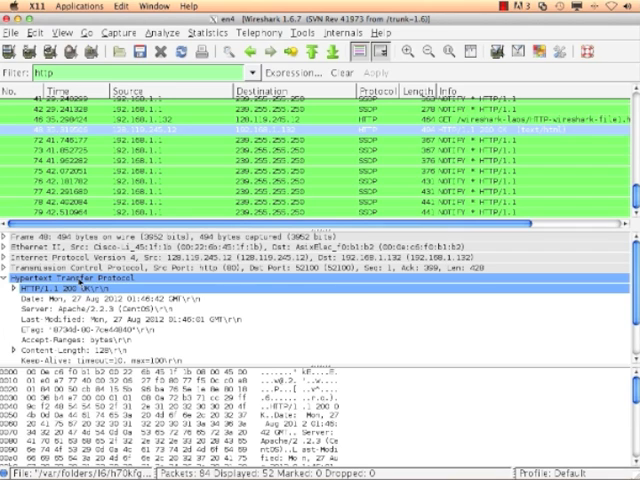
mouse_move(78, 342)
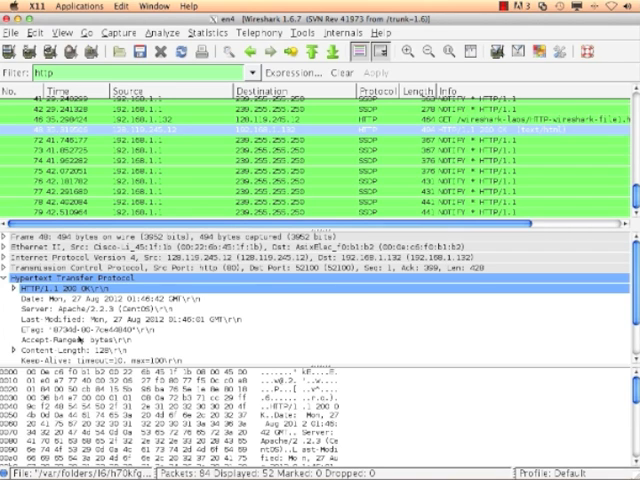